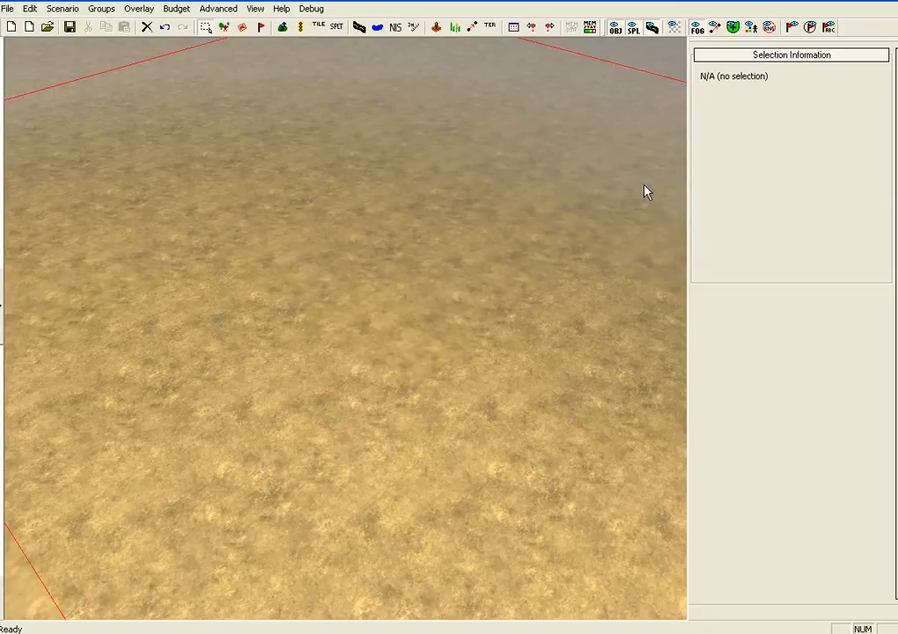
- Enter Object Placement mode and drop a resource point near the map centre
left_click(224, 27)
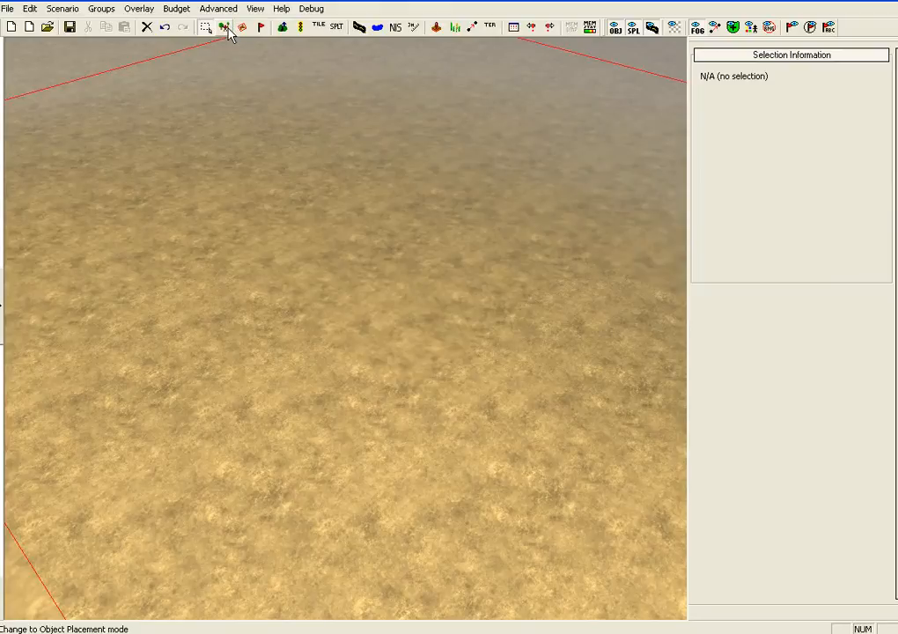
left_click(226, 26)
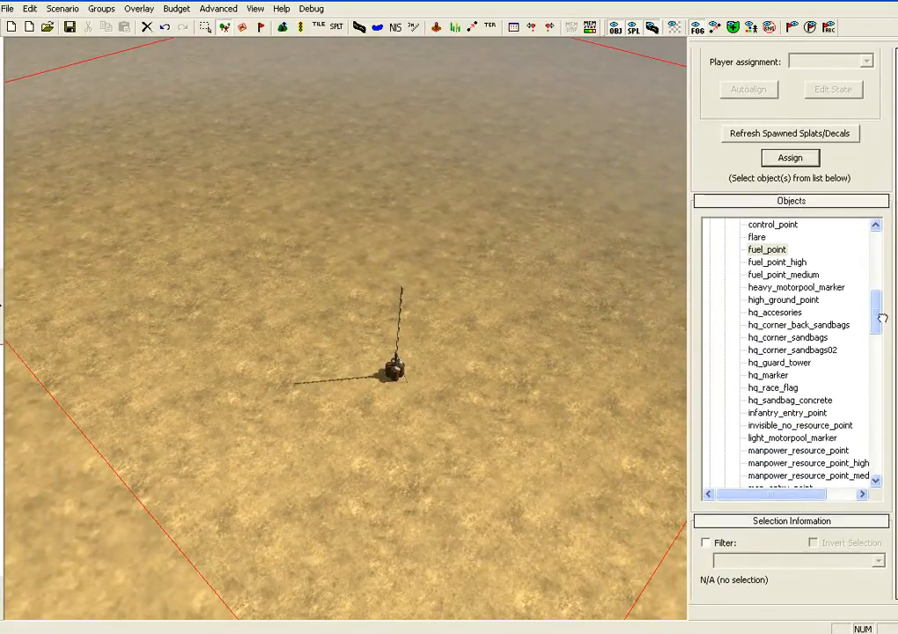
left_click(812, 337)
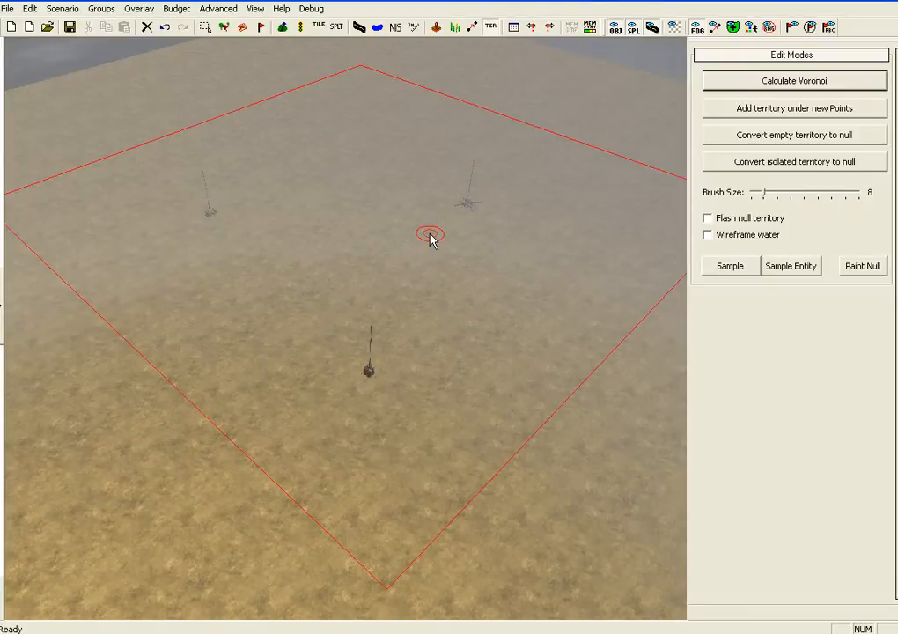
- Open the top menu bar to reach the overlay display options
left_click(139, 7)
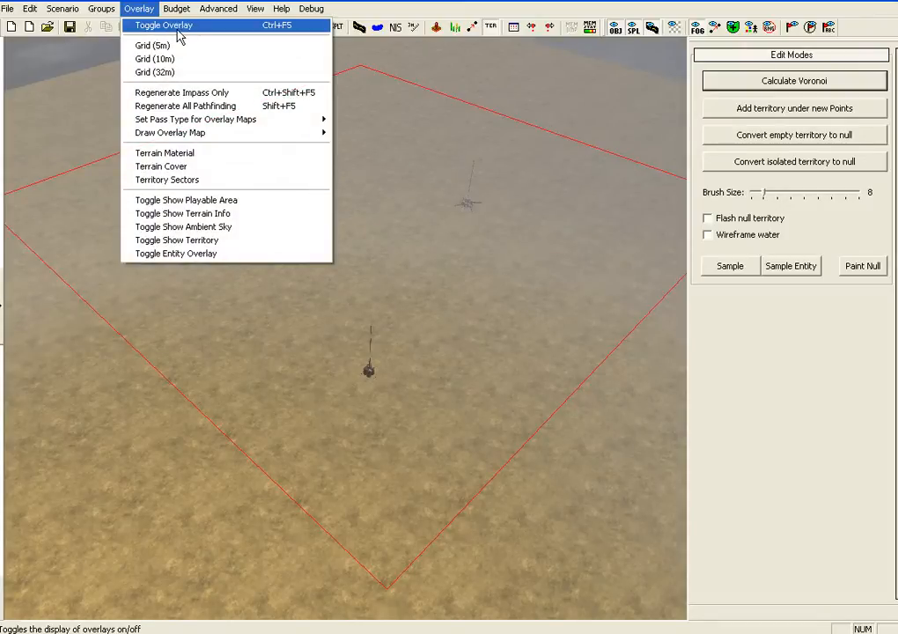